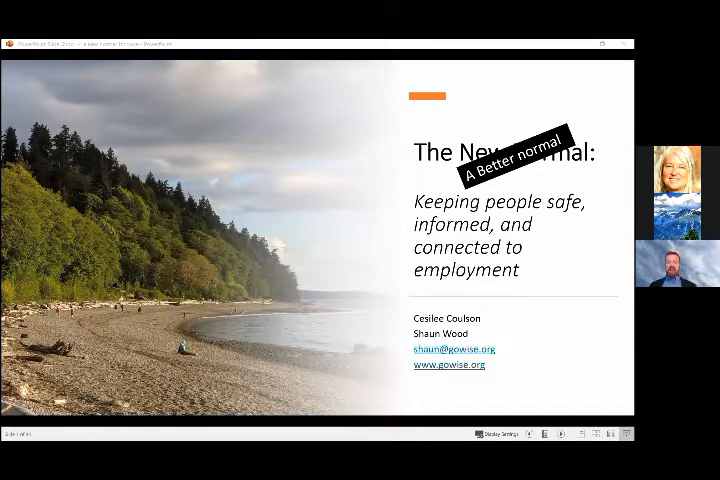
mouse_move(370, 164)
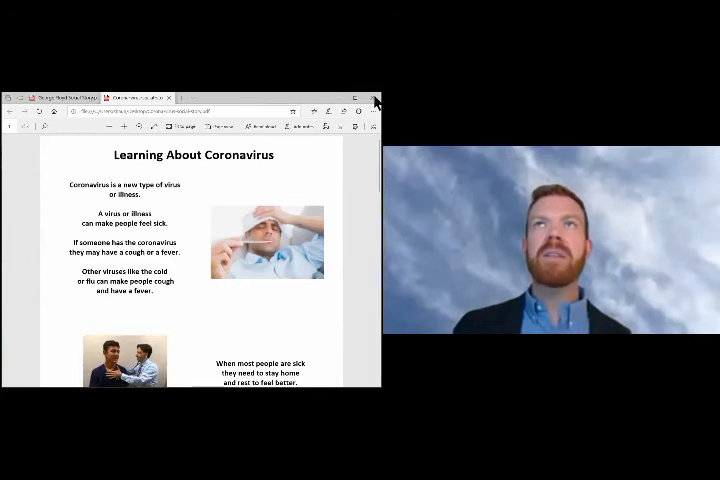
mouse_move(360, 104)
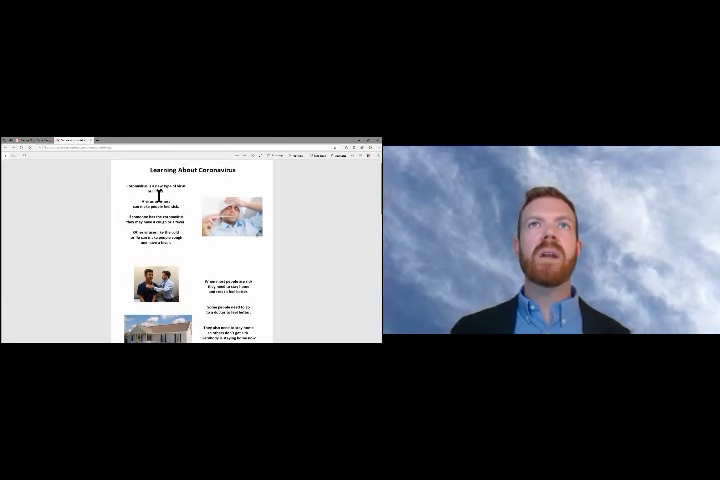
scroll("down", 3)
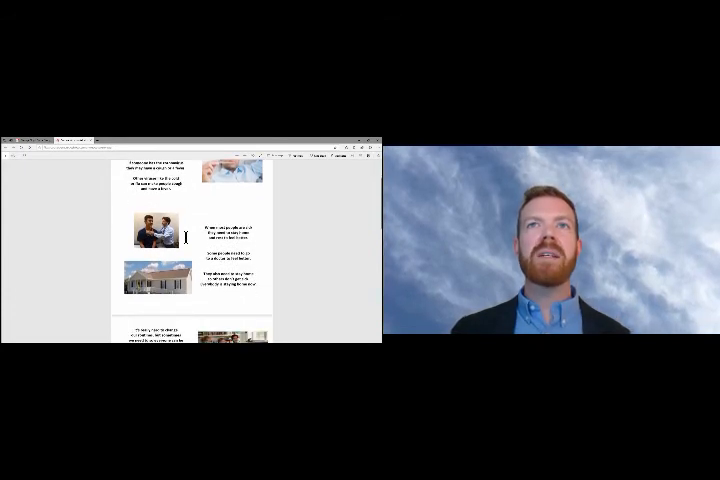
scroll("down", 3)
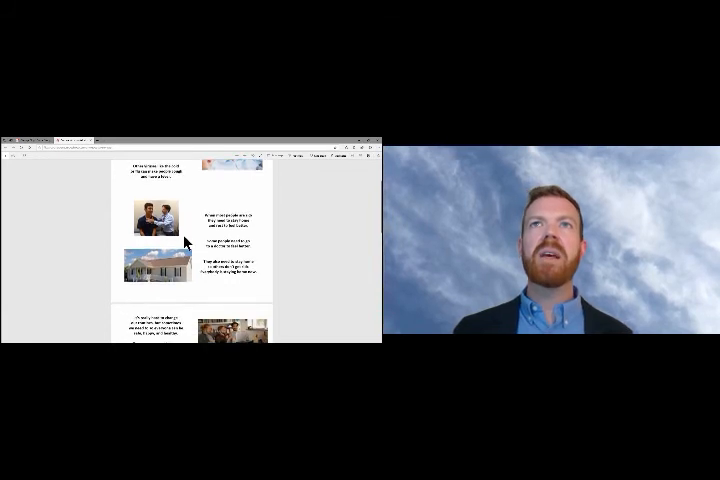
scroll("down", 3)
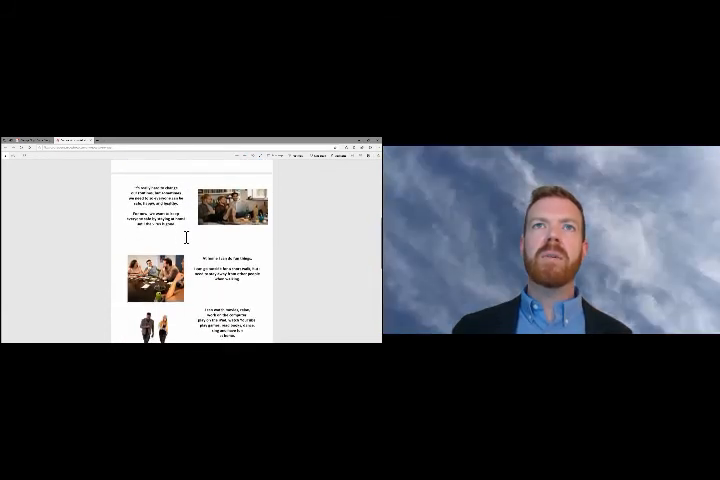
scroll("down", 3)
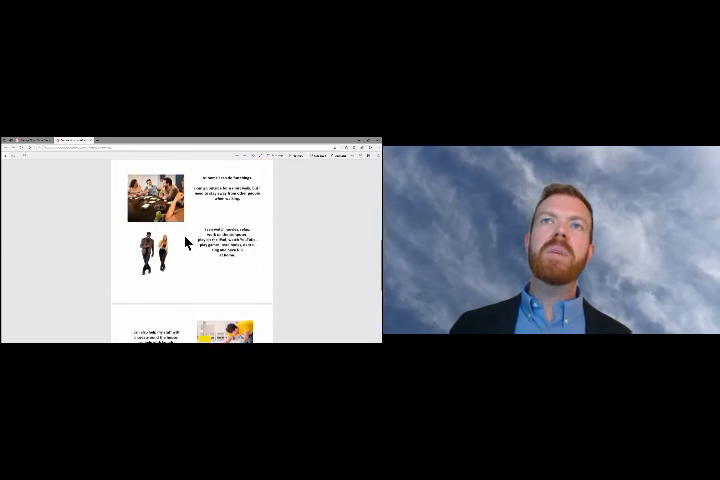
scroll("down", 3)
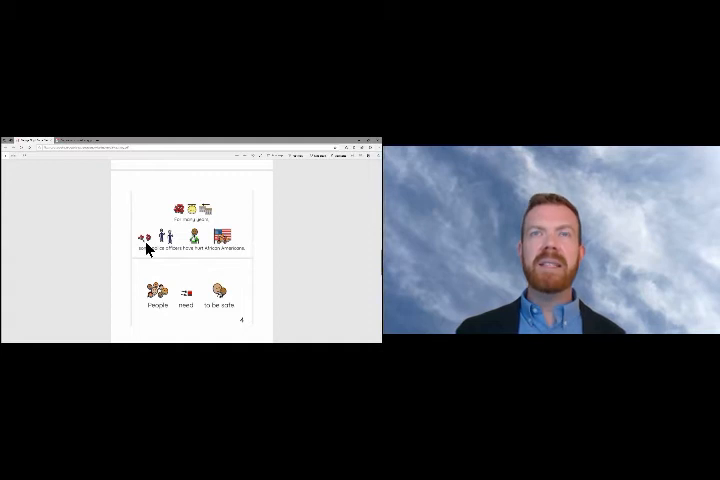
mouse_move(252, 258)
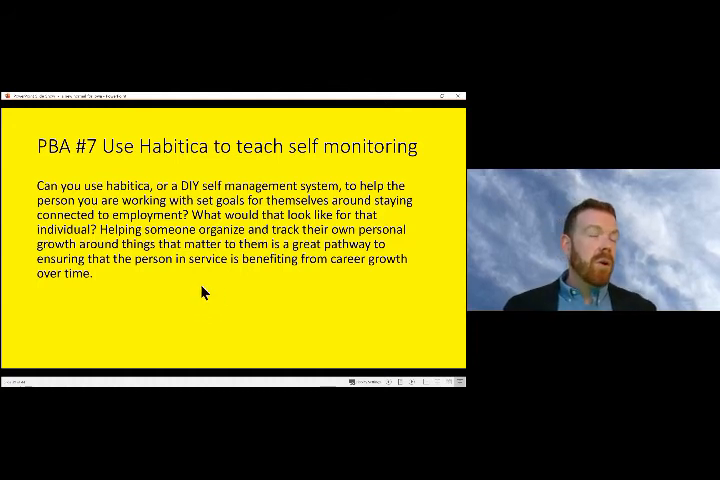
mouse_move(230, 288)
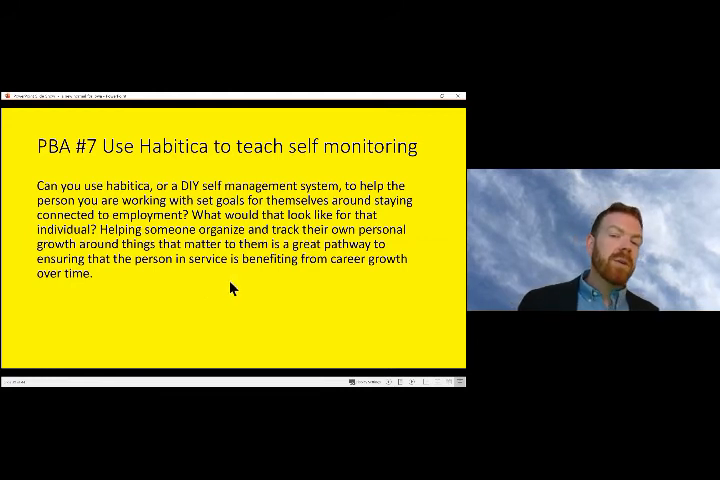